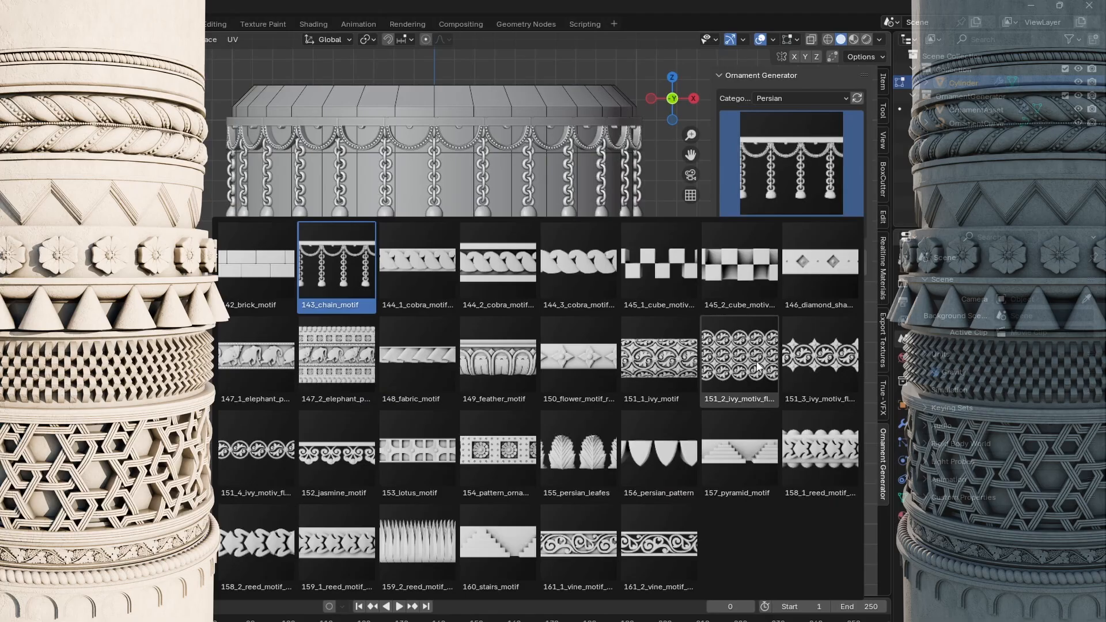
# Step: Choose 175_X_shape_pattern_border from the Patterns category for the selected top edge loop
pyautogui.click(738, 360)
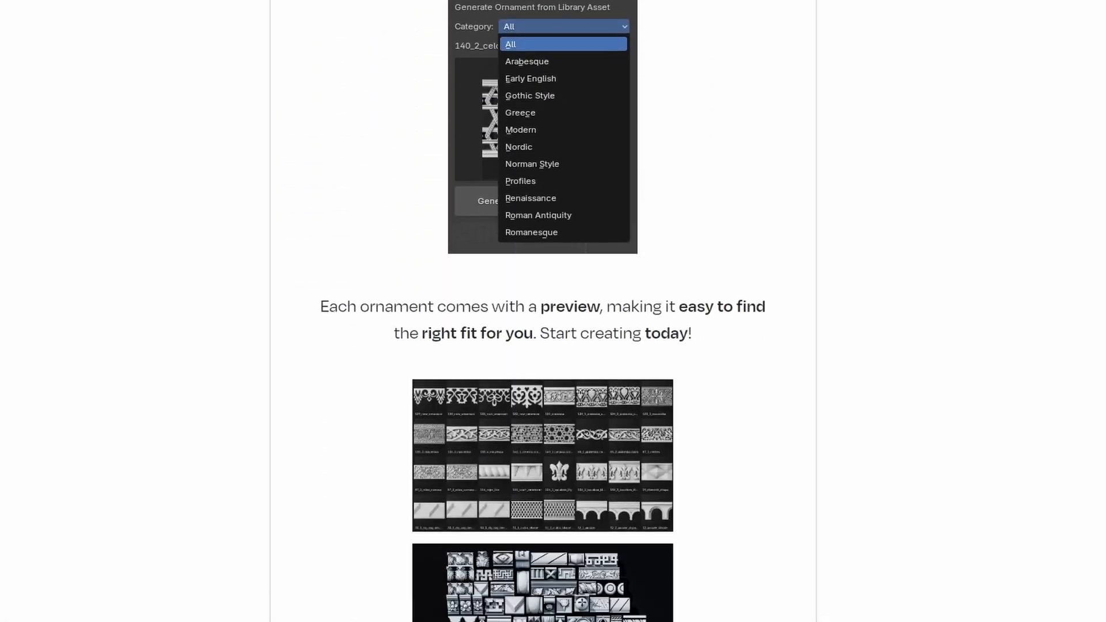
pyautogui.scroll(-3)
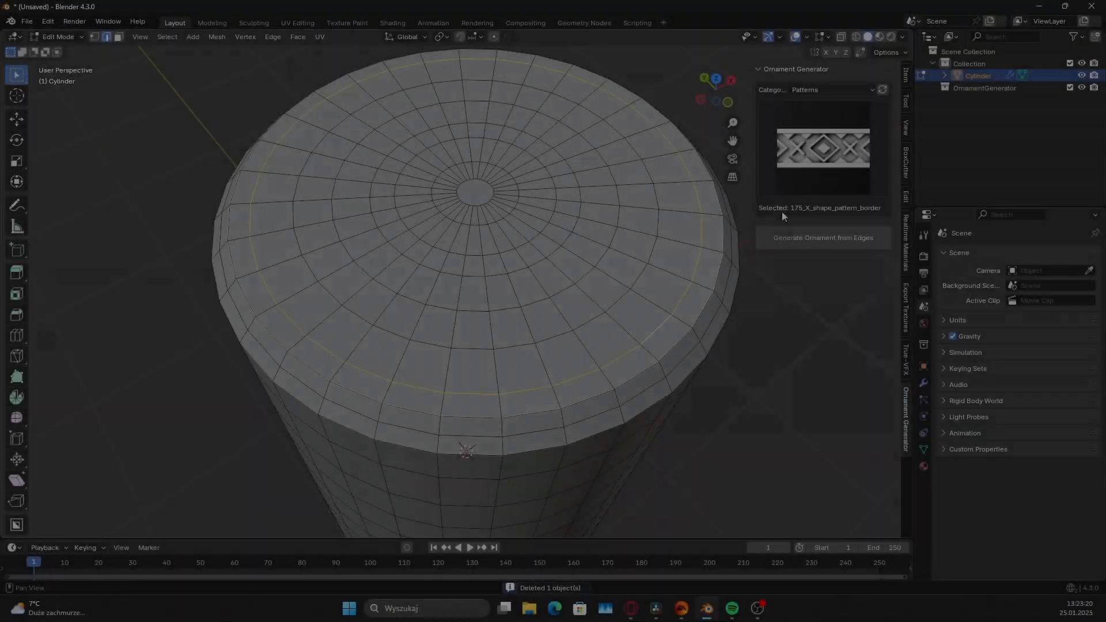
# Step: Generate the X-shape border, rhombus band and round-triangle band from successive top edge loops
pyautogui.click(823, 238)
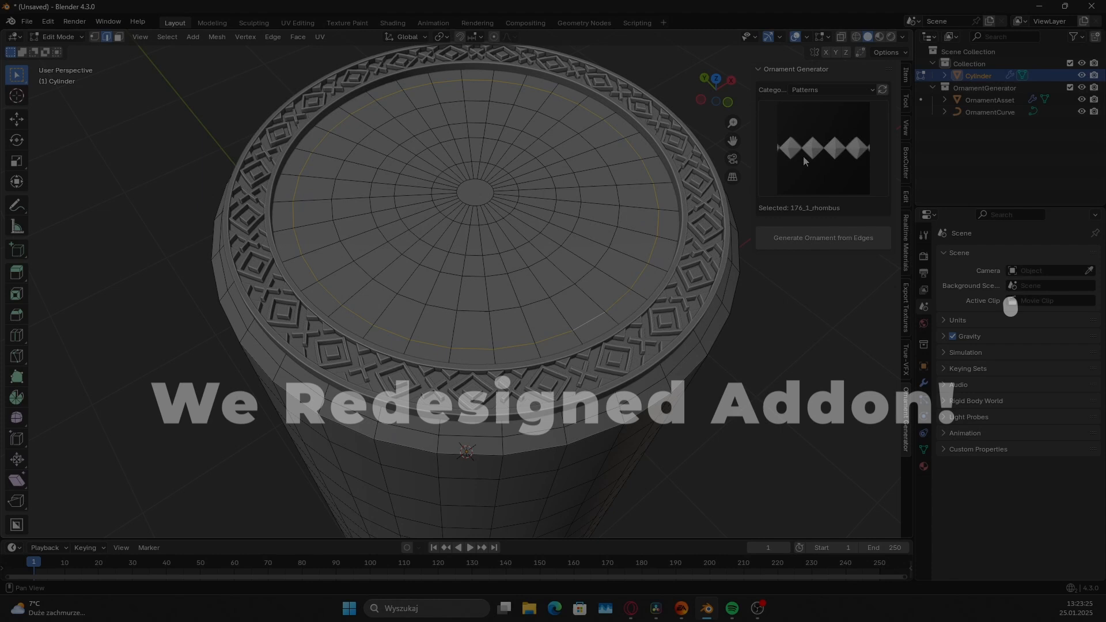
pyautogui.click(822, 237)
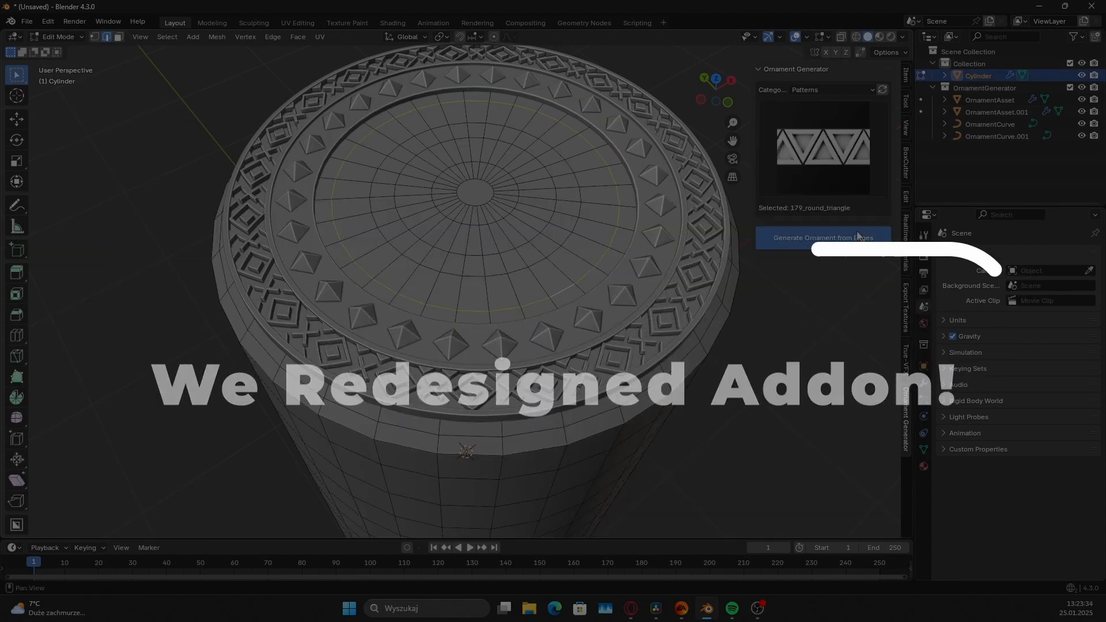
pyautogui.click(822, 237)
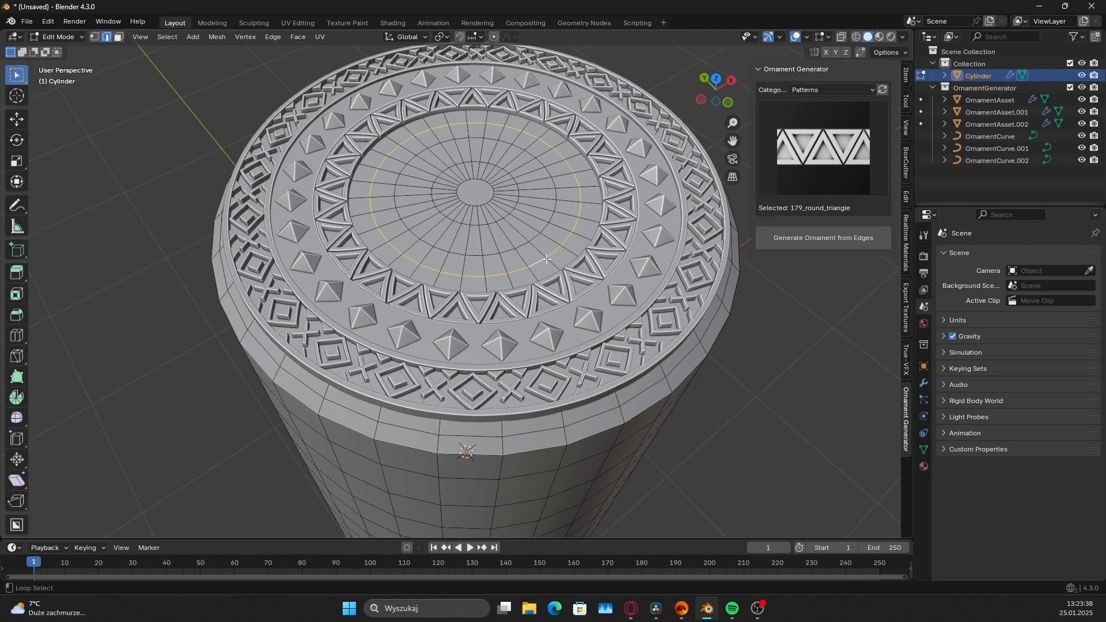
pyautogui.click(822, 237)
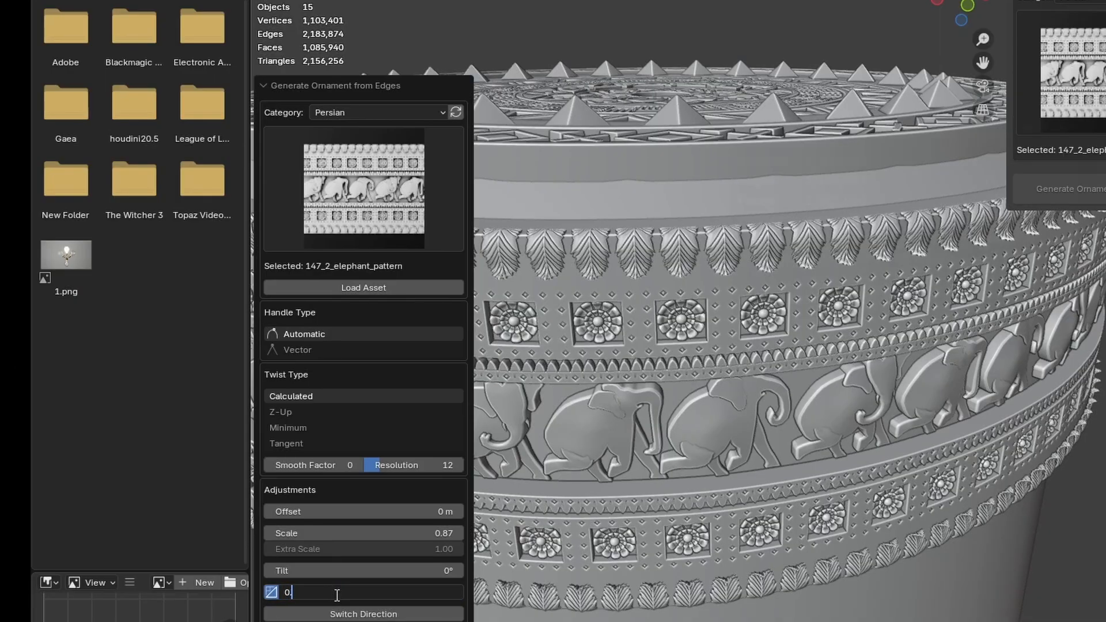
# Step: Set the Persian elephant-pattern band's Scale to 0.4 in the redo panel
pyautogui.write('0.4')
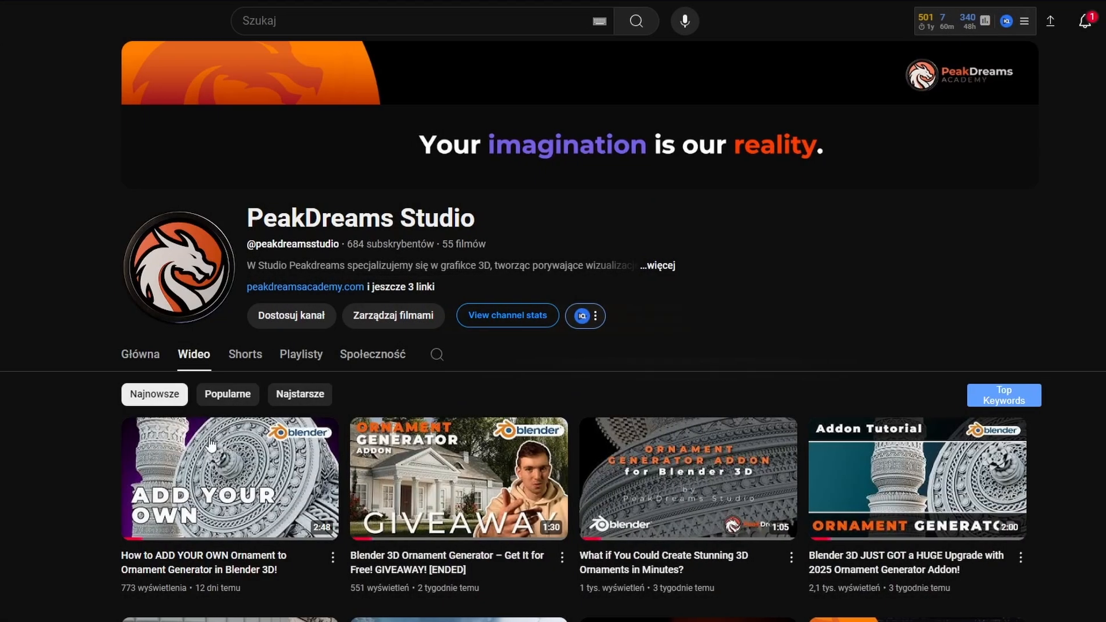
# Step: Play 'How to ADD YOUR OWN Ornament to Ornament Generator in Blender 3D!' from the Videos tab
pyautogui.click(230, 478)
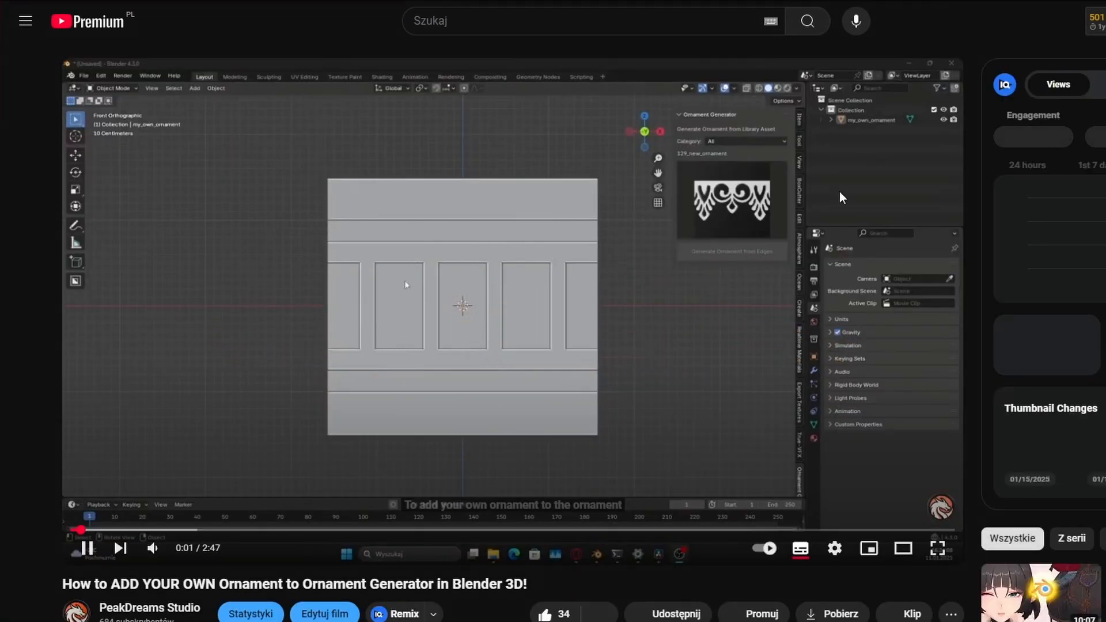